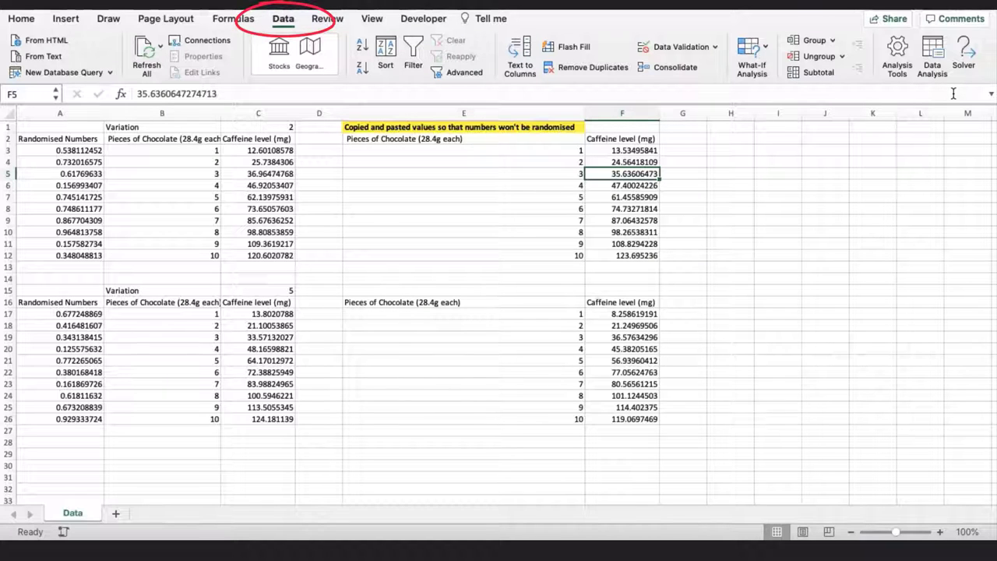
Start a Regression with caffeine level F16:F26 as Y and pieces of chocolate E16:E26 as X
left_click(932, 56)
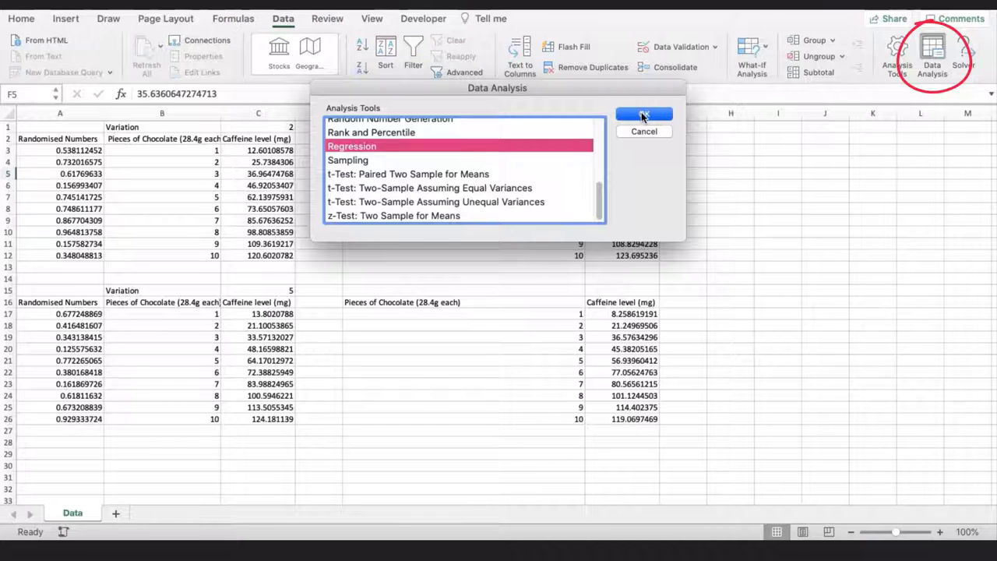
left_click(644, 115)
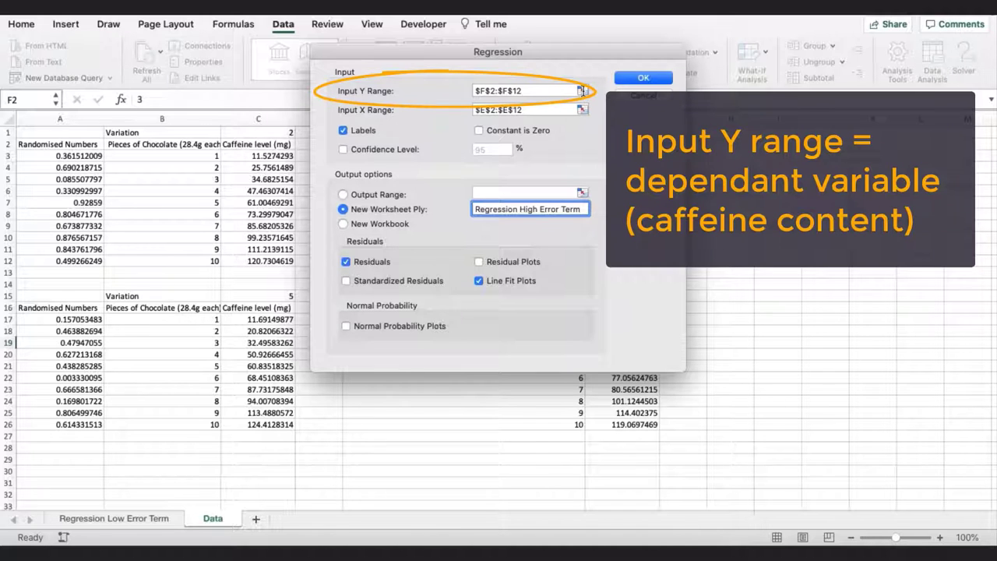
left_click(583, 90)
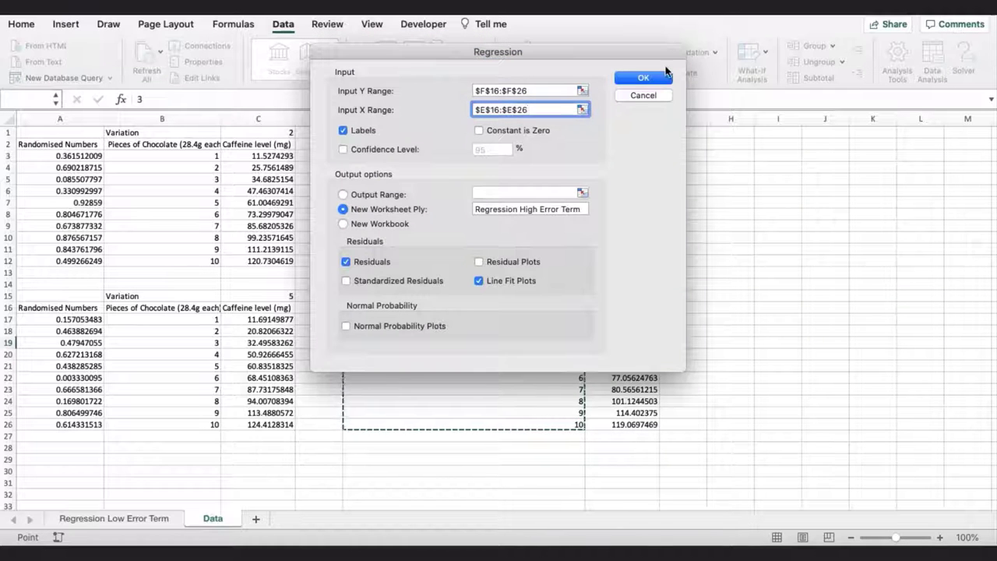
Run the regression and highlight the gradient coefficient 12.71 yellow
left_click(642, 78)
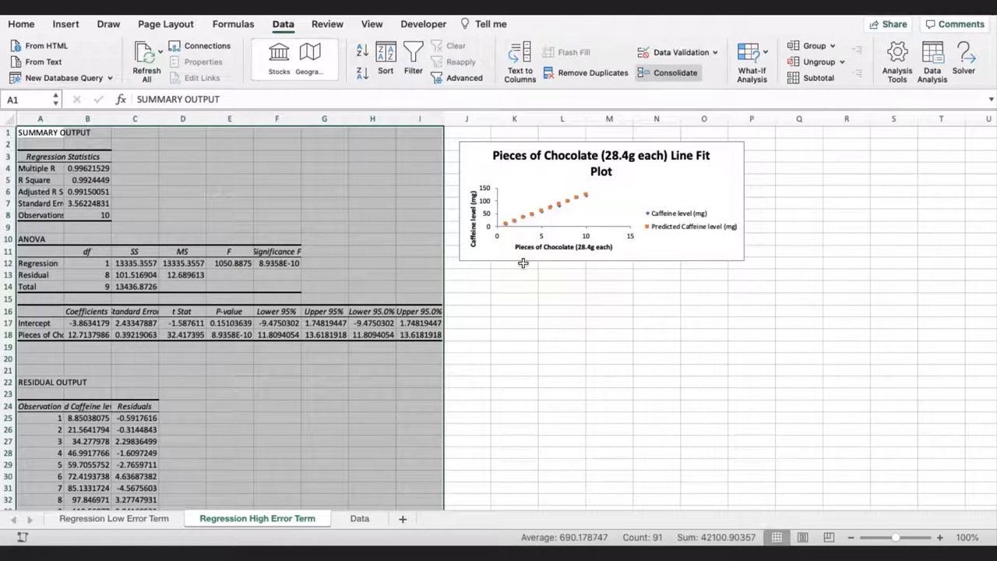
mouse_move(92, 284)
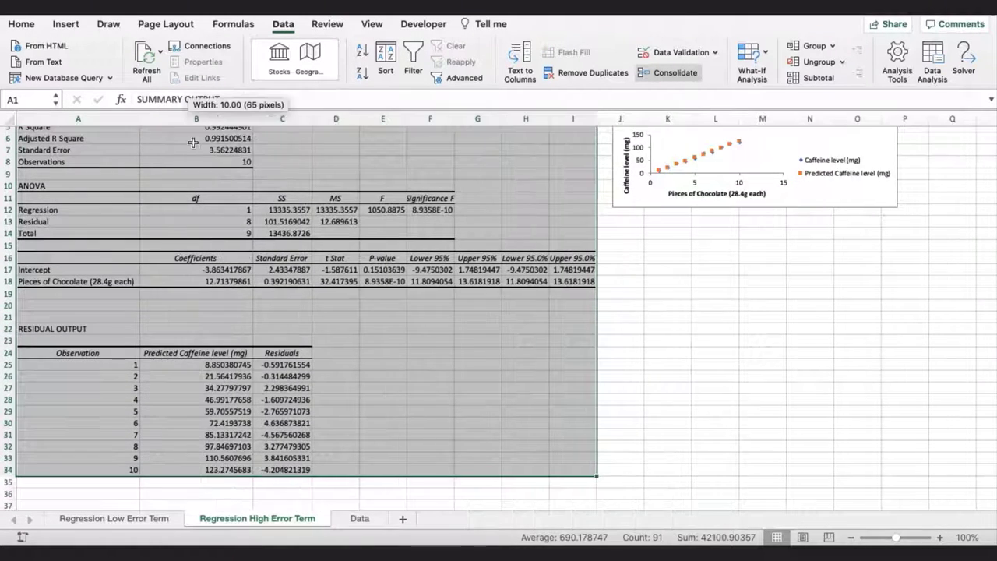
scroll("up", 3)
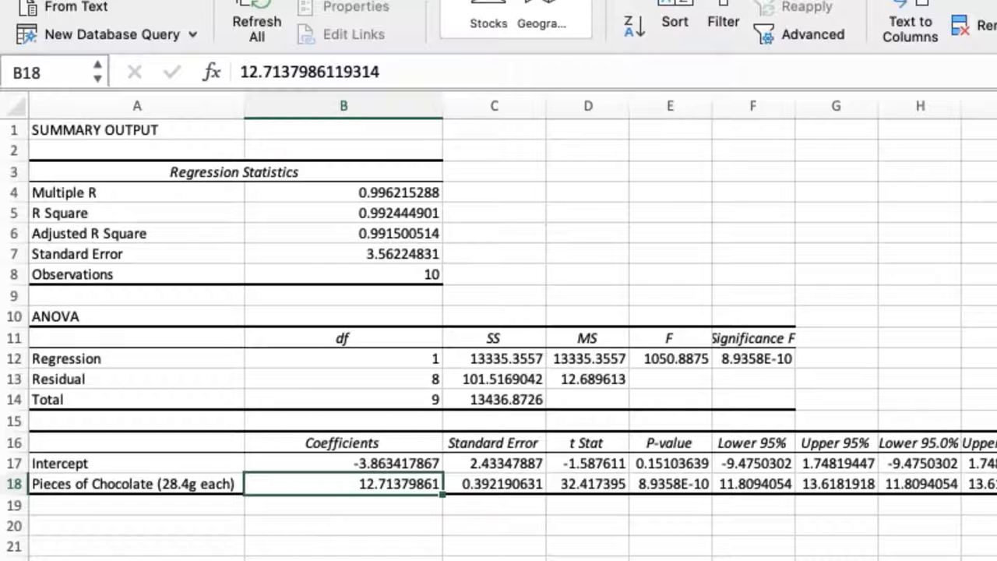
left_click(363, 25)
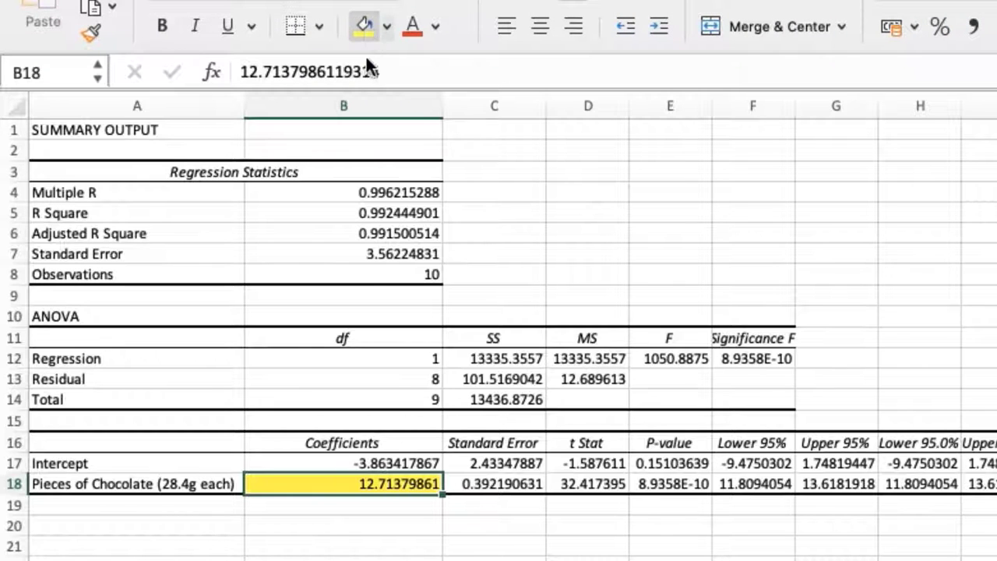
mouse_move(366, 277)
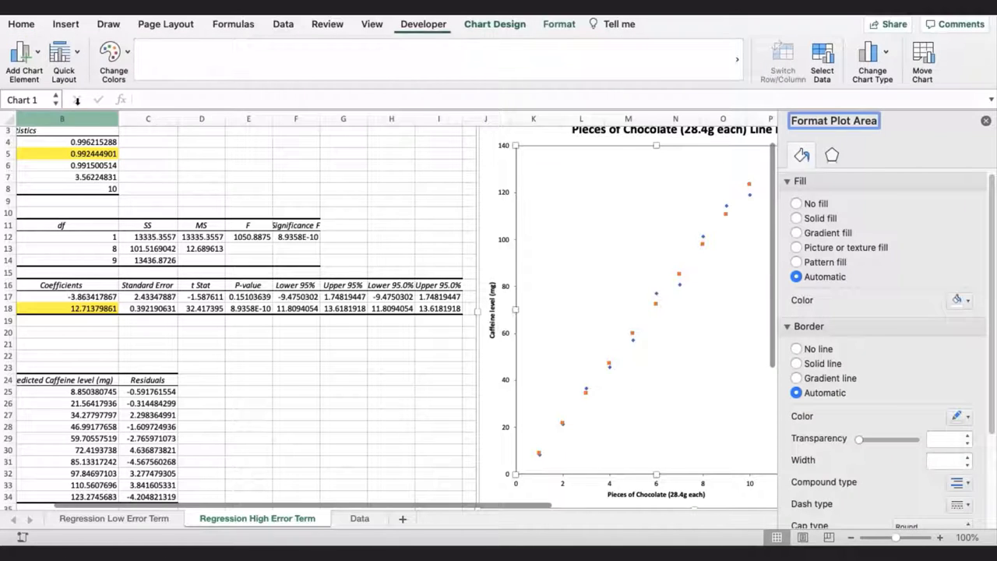
Add a linear trendline on the Predicted Caffeine level (mg) series and select it
left_click(496, 25)
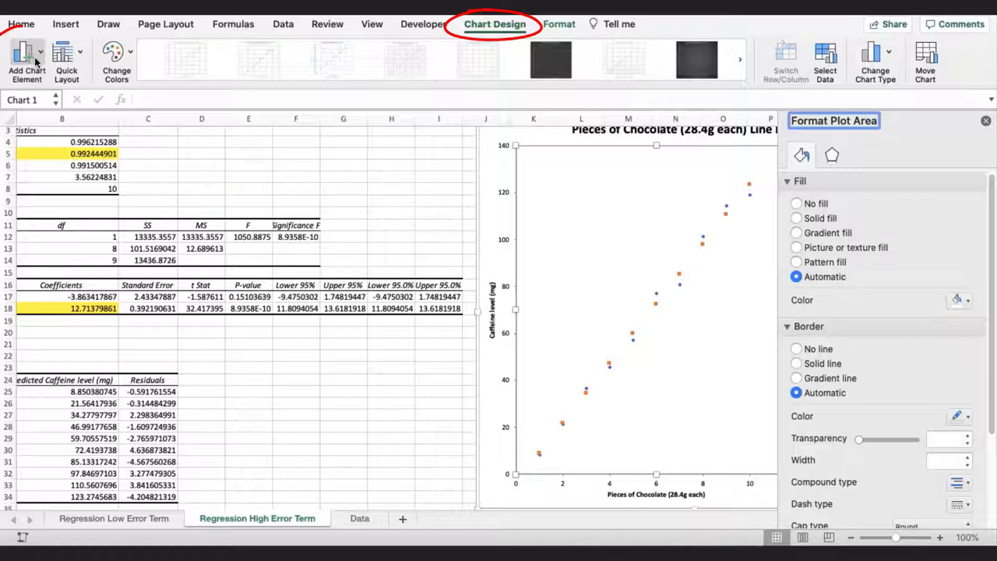
left_click(26, 59)
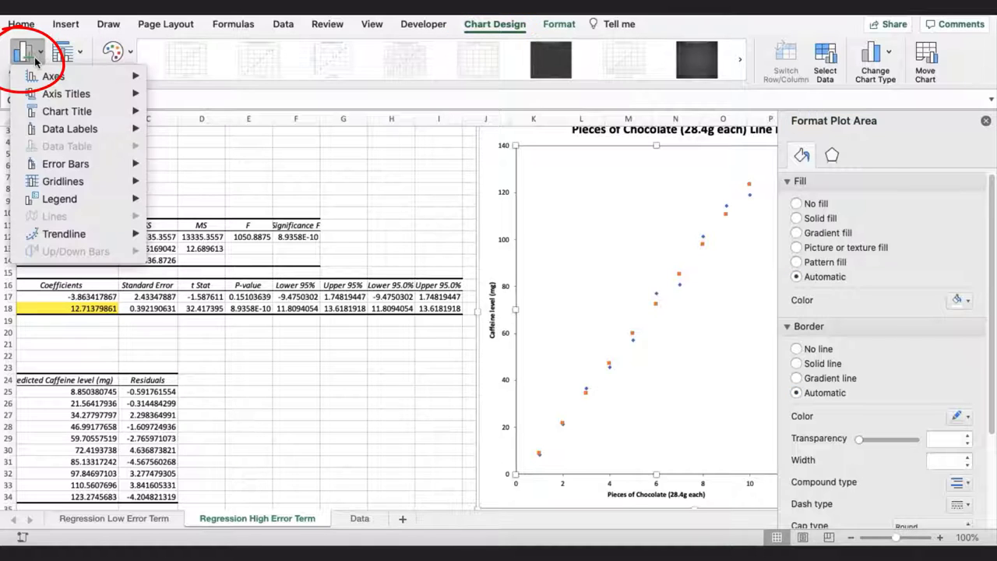
left_click(64, 234)
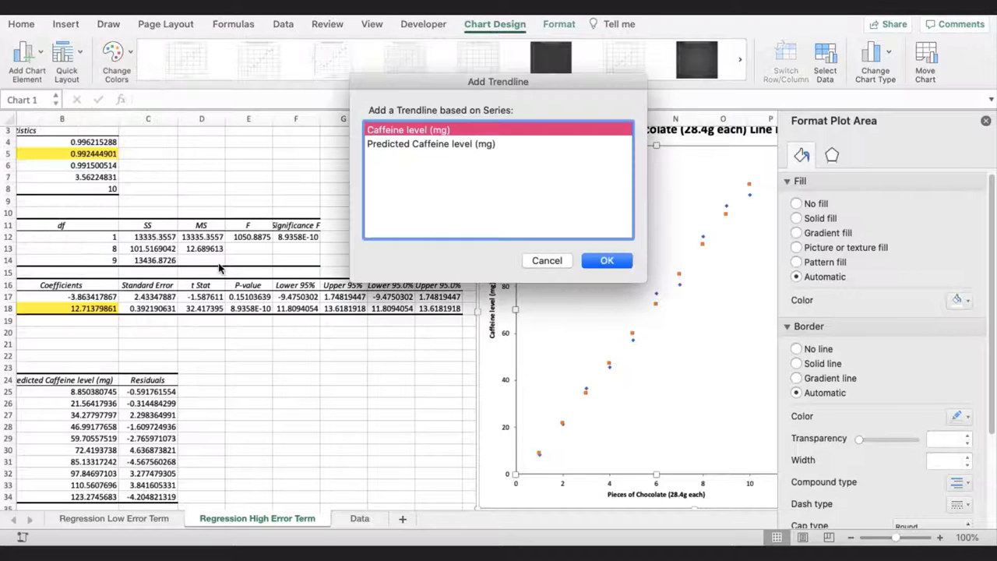
left_click(430, 144)
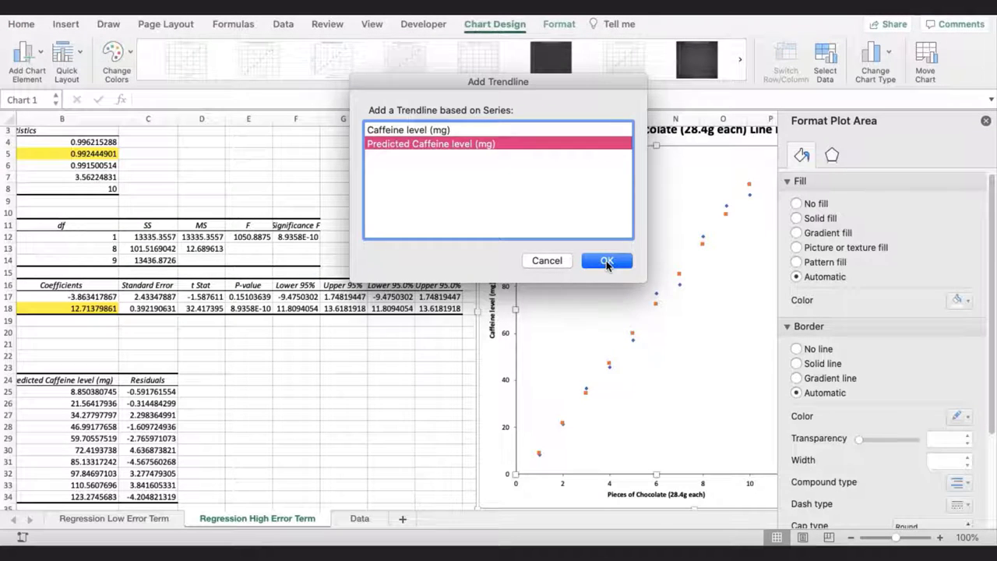
left_click(608, 260)
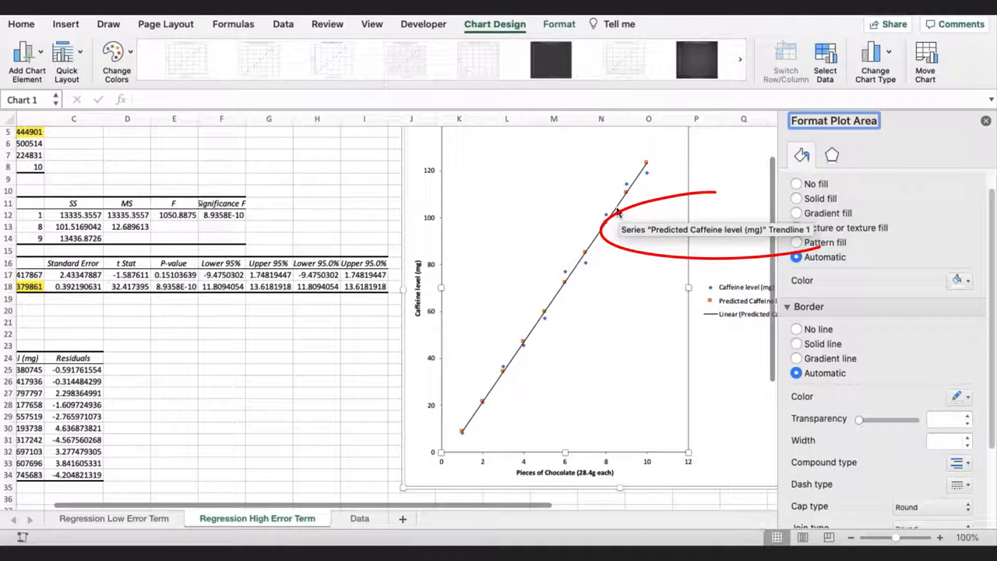
left_click(970, 271)
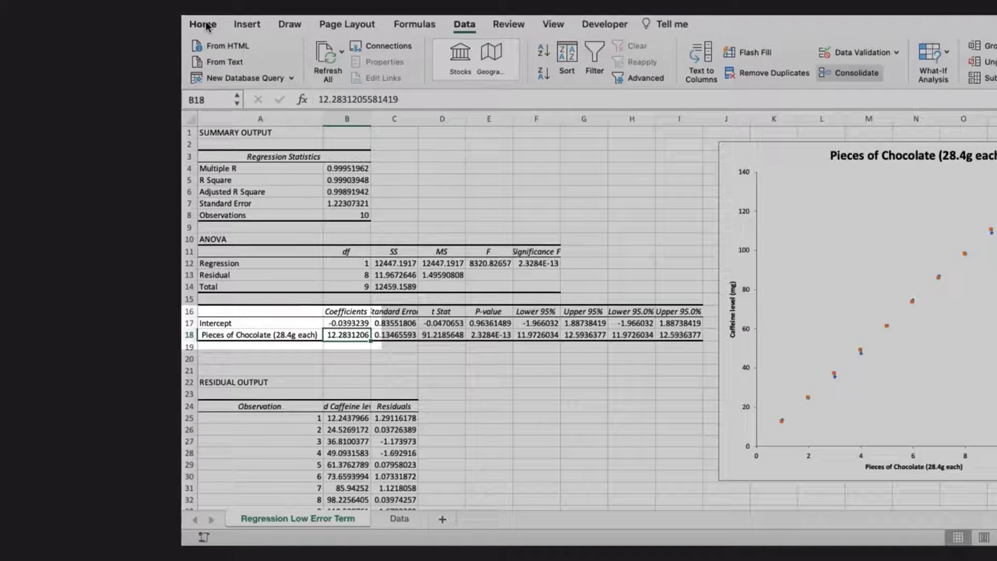
Highlight the coefficient 12.28 in B18 yellow on the Low Error Term sheet
left_click(202, 23)
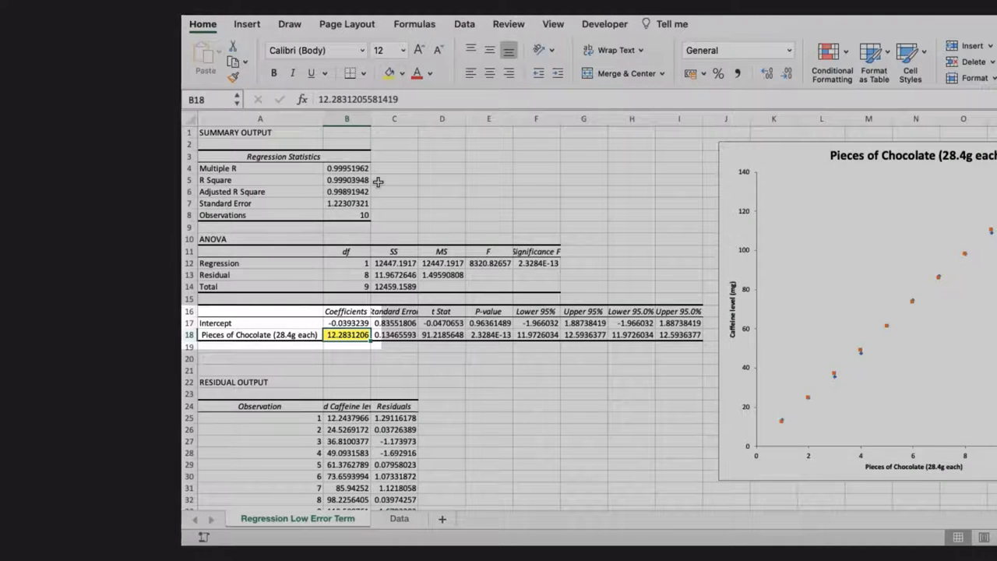